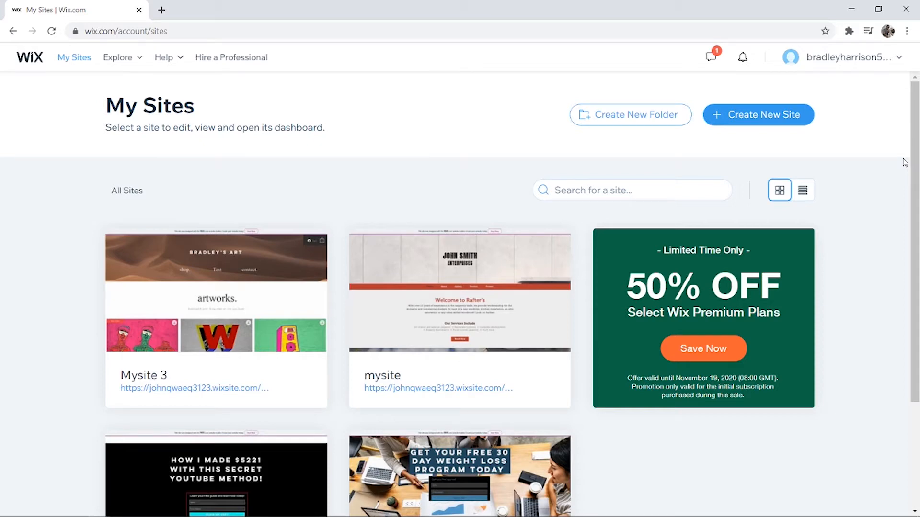
pyautogui.moveTo(488, 264)
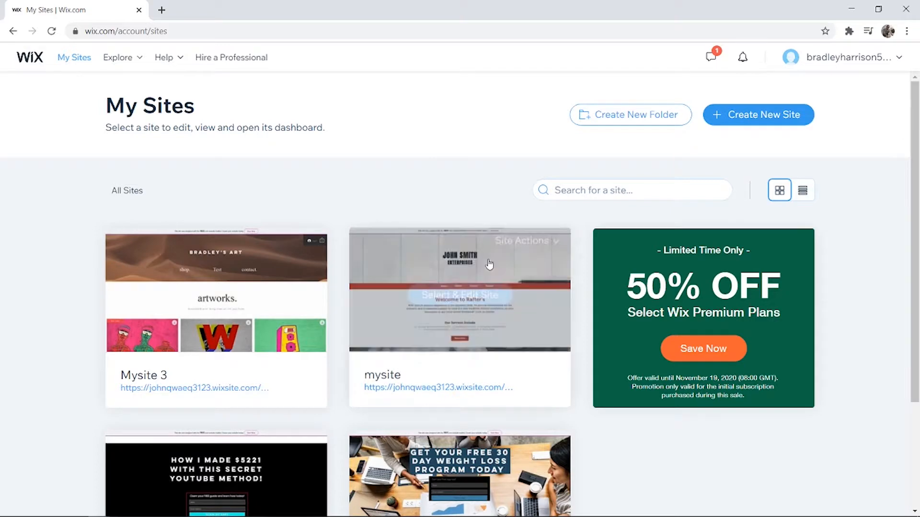
# Choose Select & Edit Site for Mysite 3 on the My Sites page
pyautogui.click(215, 289)
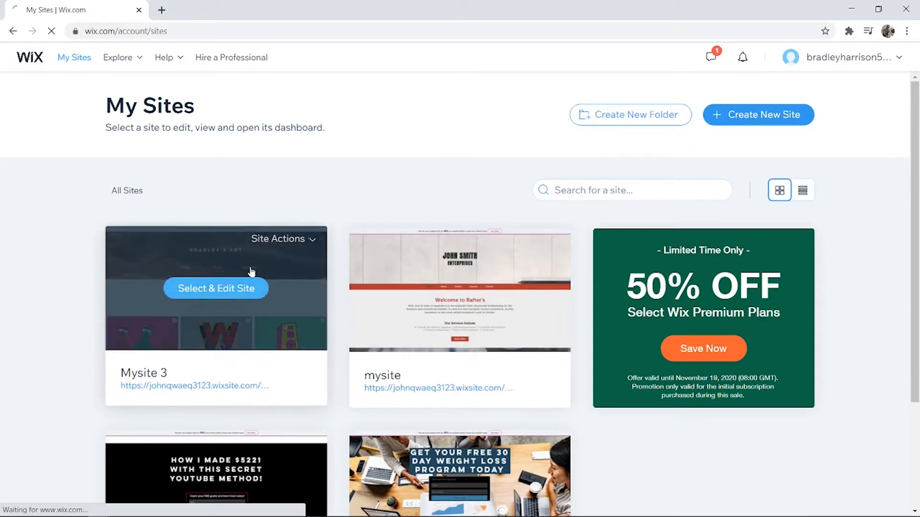
# Scroll down the page and delete the 'artworks.' heading and tagline from the strip
pyautogui.click(216, 288)
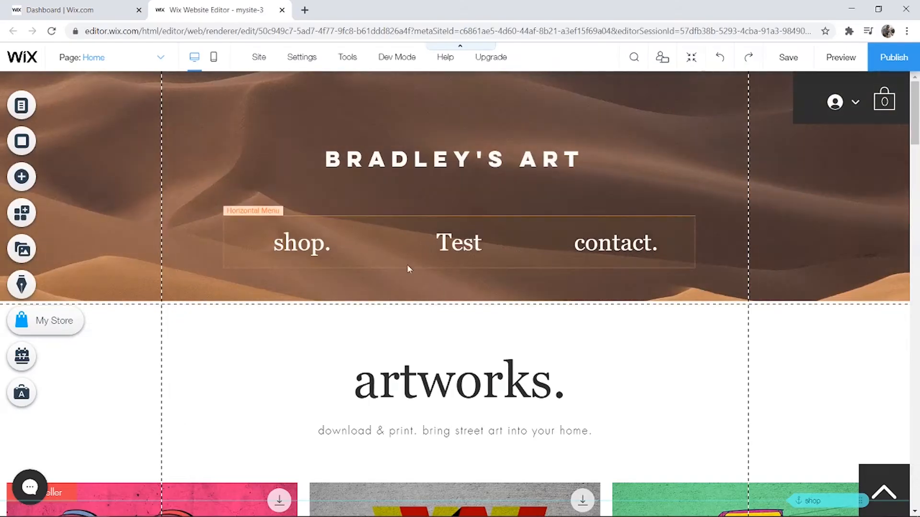
pyautogui.scroll(-3)
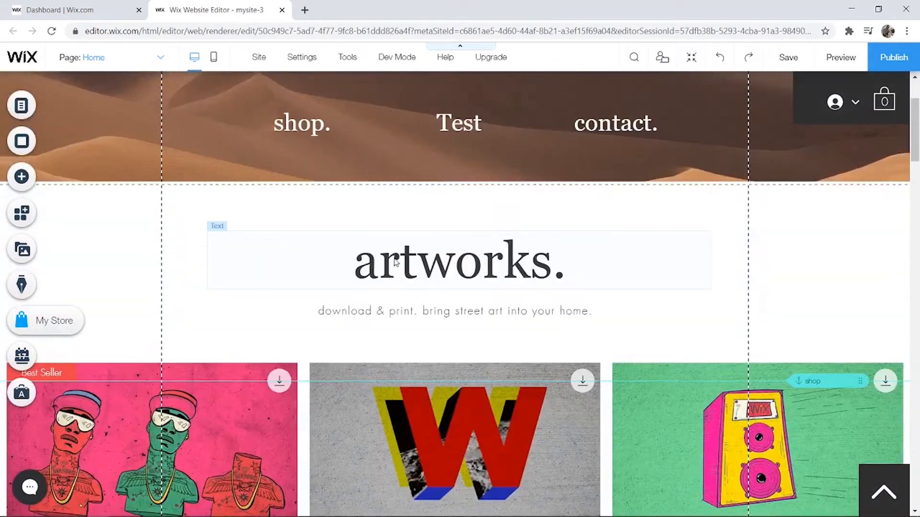
pyautogui.scroll(-3)
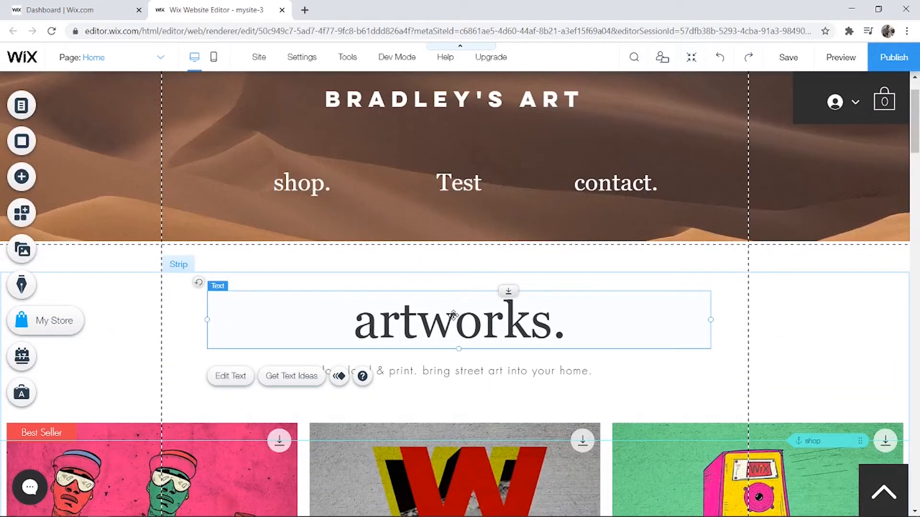
pyautogui.scroll(-3)
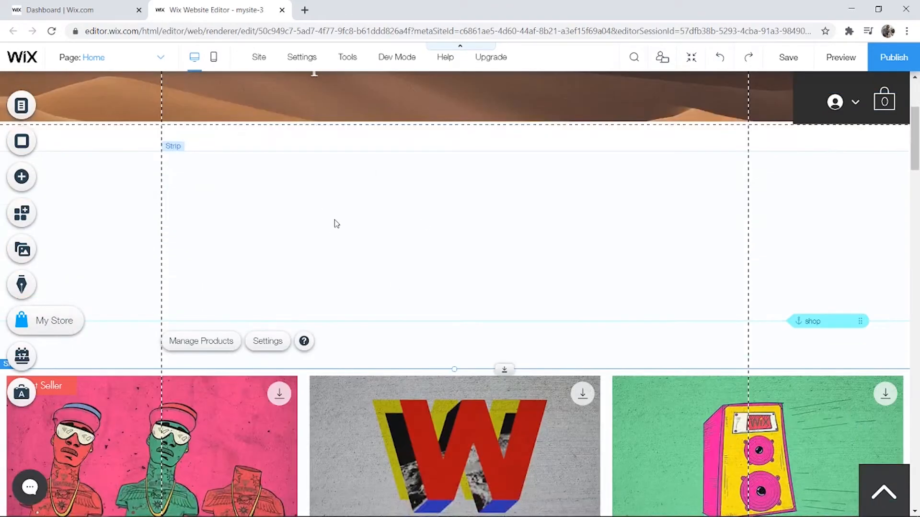
pyautogui.moveTo(21, 177)
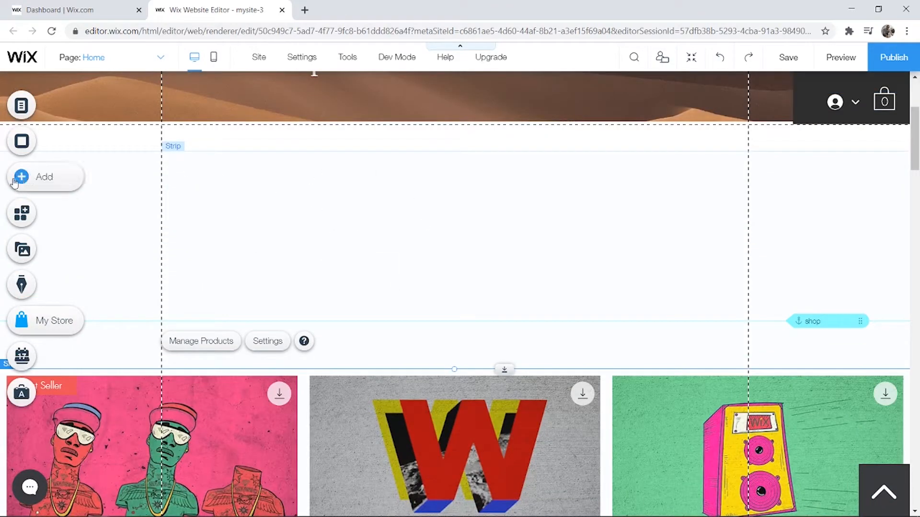
# Add a YouTube single video player from Add > Video & Music to the empty strip
pyautogui.click(21, 177)
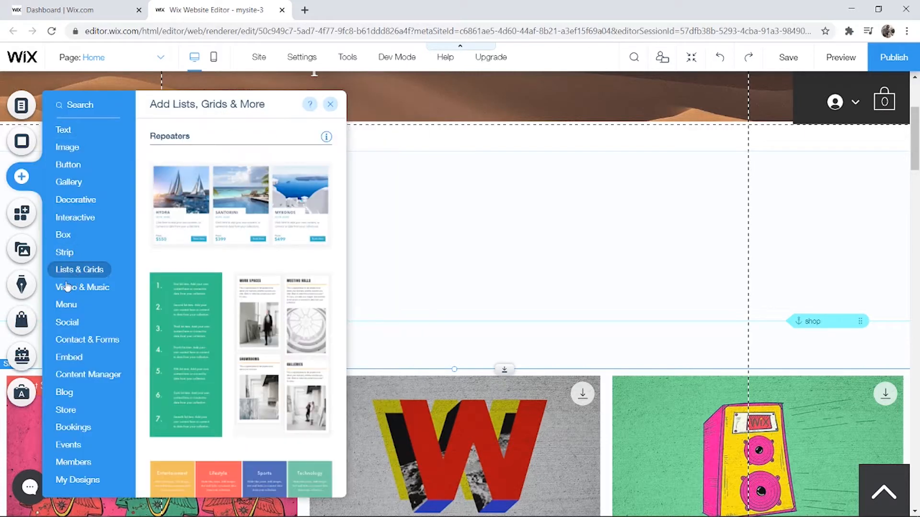
pyautogui.click(81, 287)
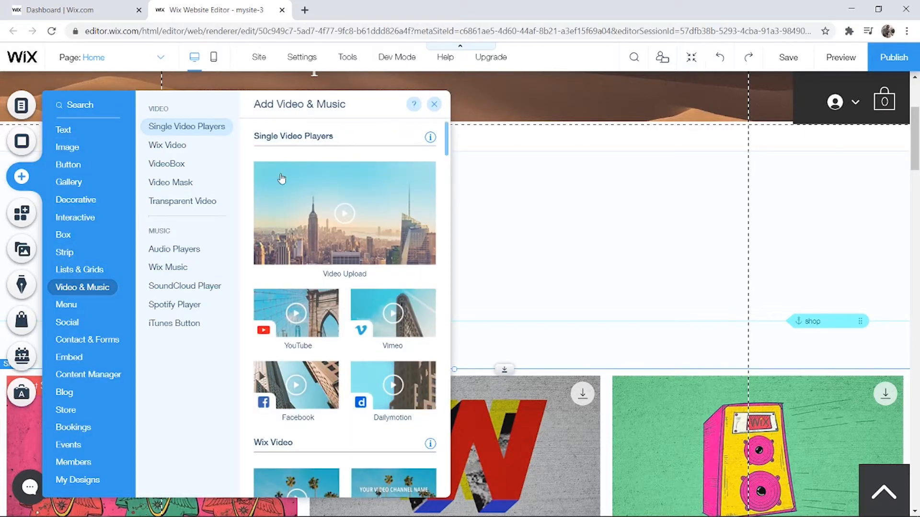
pyautogui.scroll(-3)
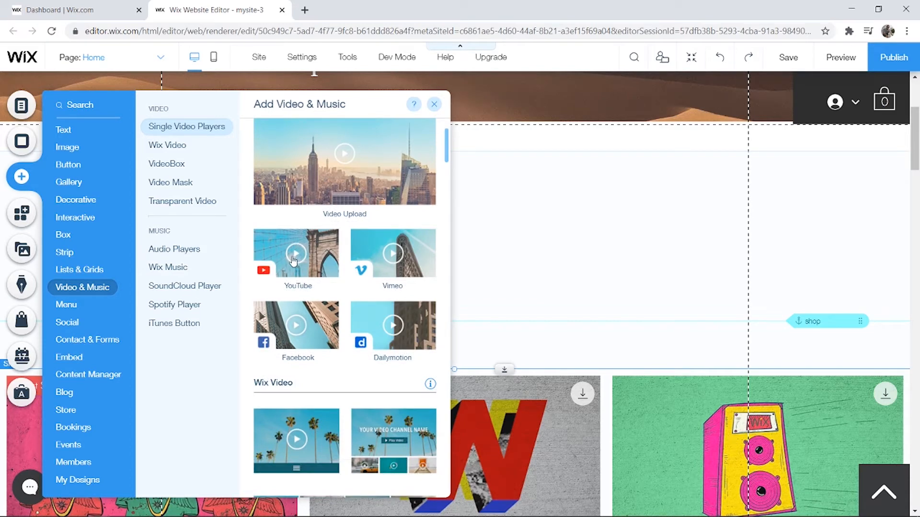
pyautogui.click(433, 104)
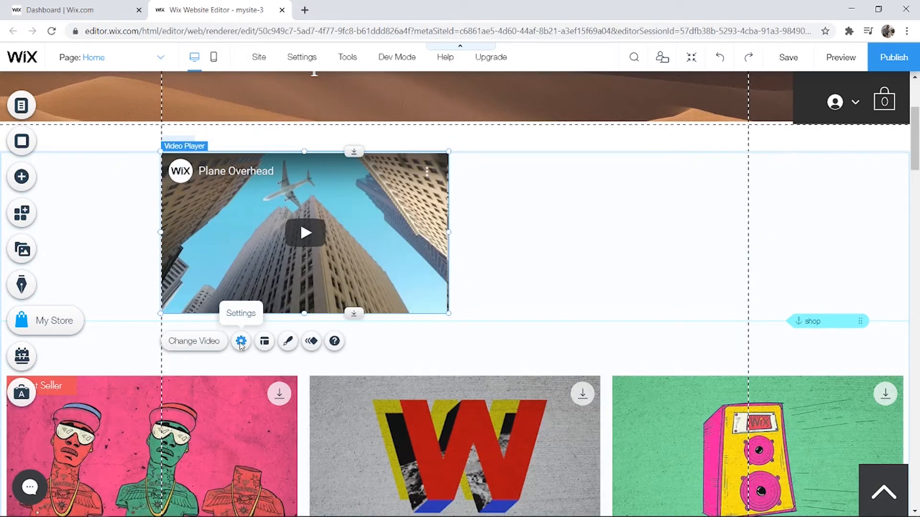
# Open the video player's Settings and select its video web address field
pyautogui.click(241, 341)
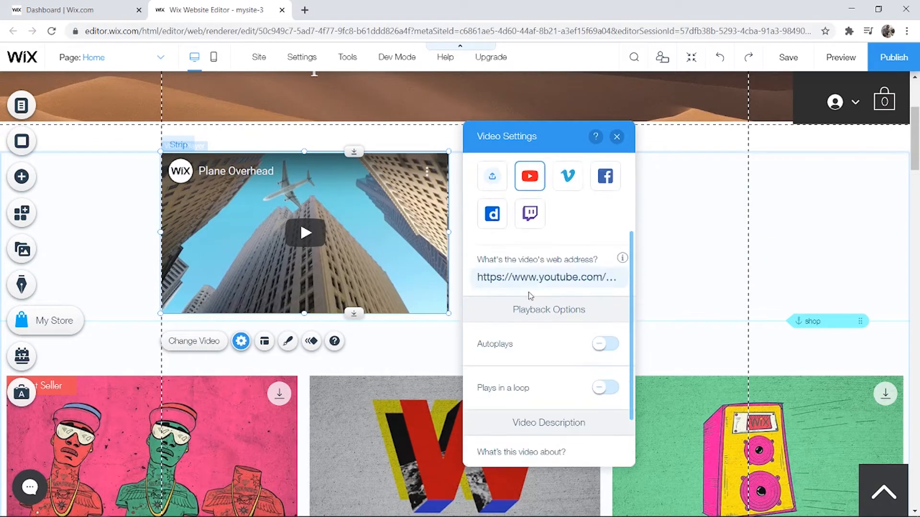
pyautogui.click(548, 277)
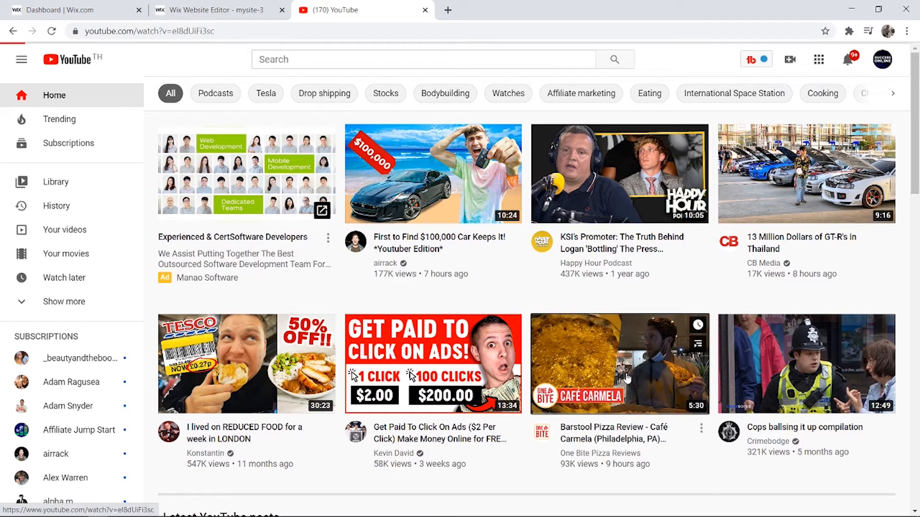
# Open the Barstool Pizza Review video on YouTube and select its page URL
pyautogui.click(618, 367)
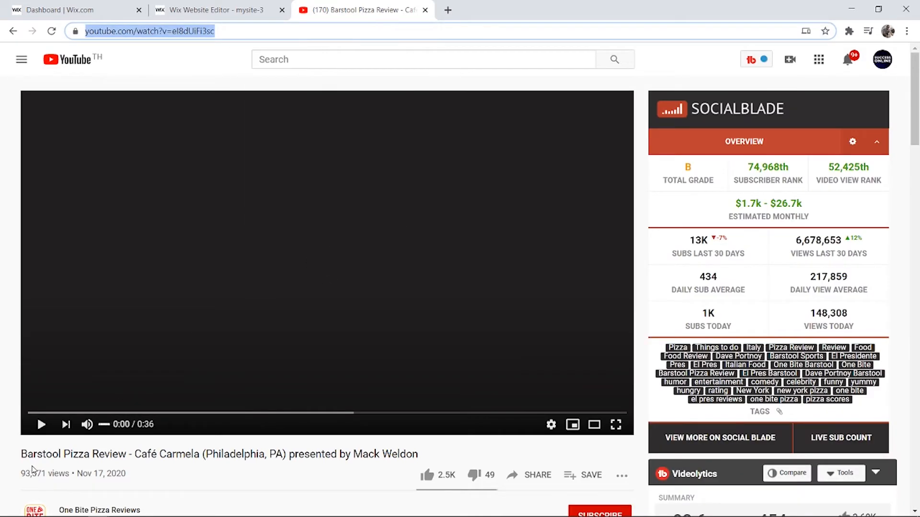
pyautogui.click(41, 424)
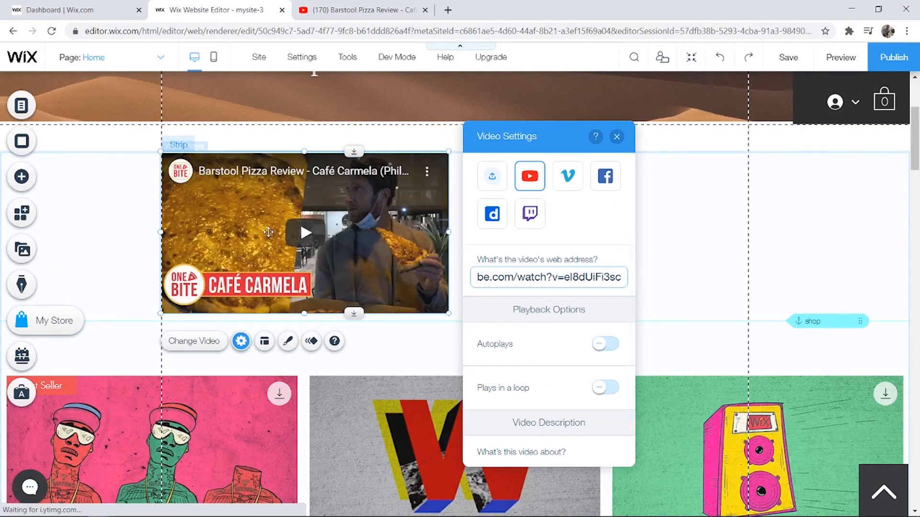
# Scroll the Video Settings panel down to the autoplay and loop options
pyautogui.scroll(-3)
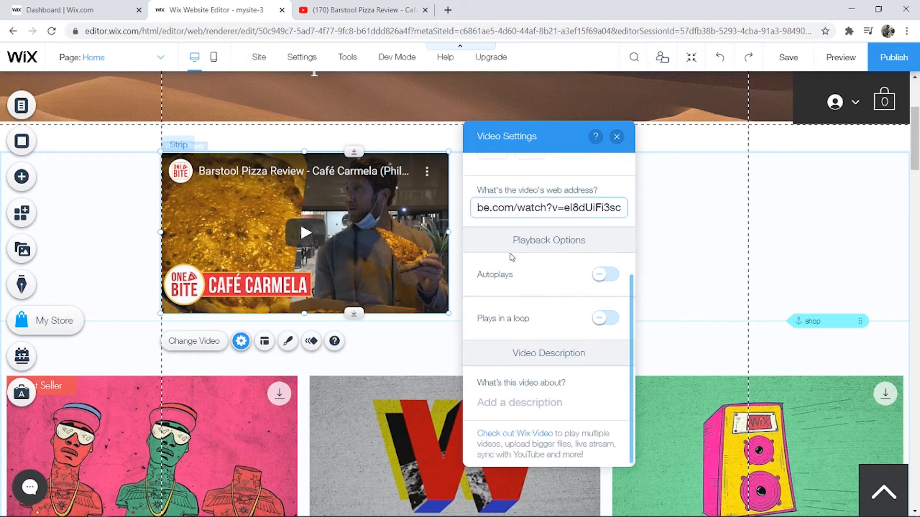
pyautogui.moveTo(533, 325)
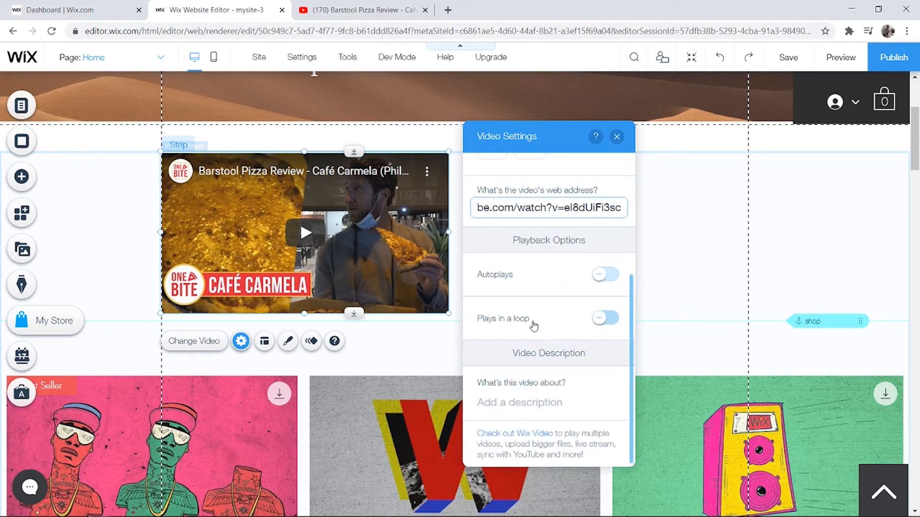